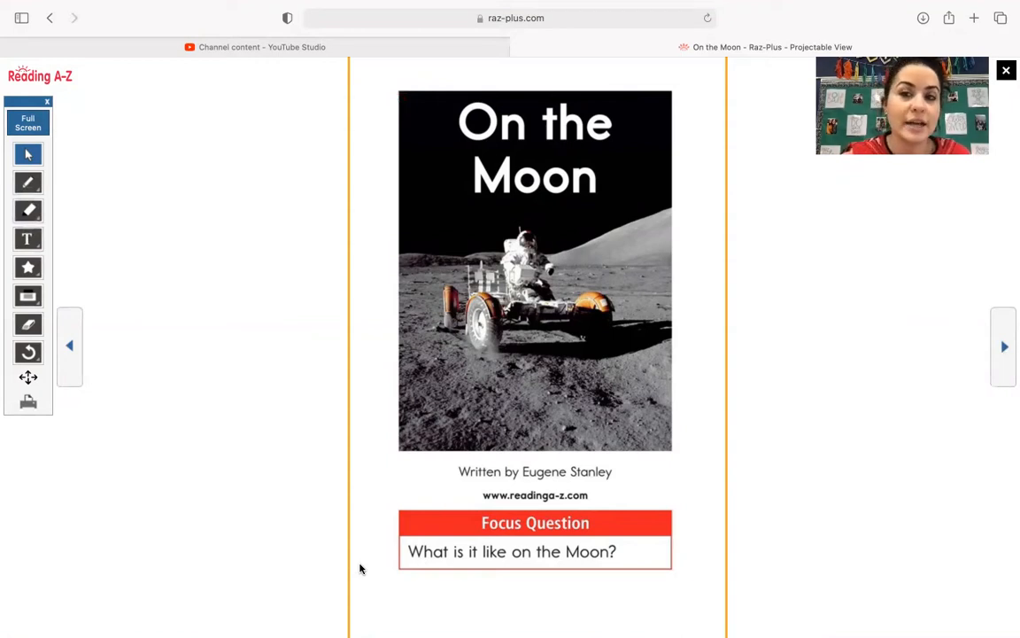
{"action": "mouse_move", "coordinate": [830, 381]}
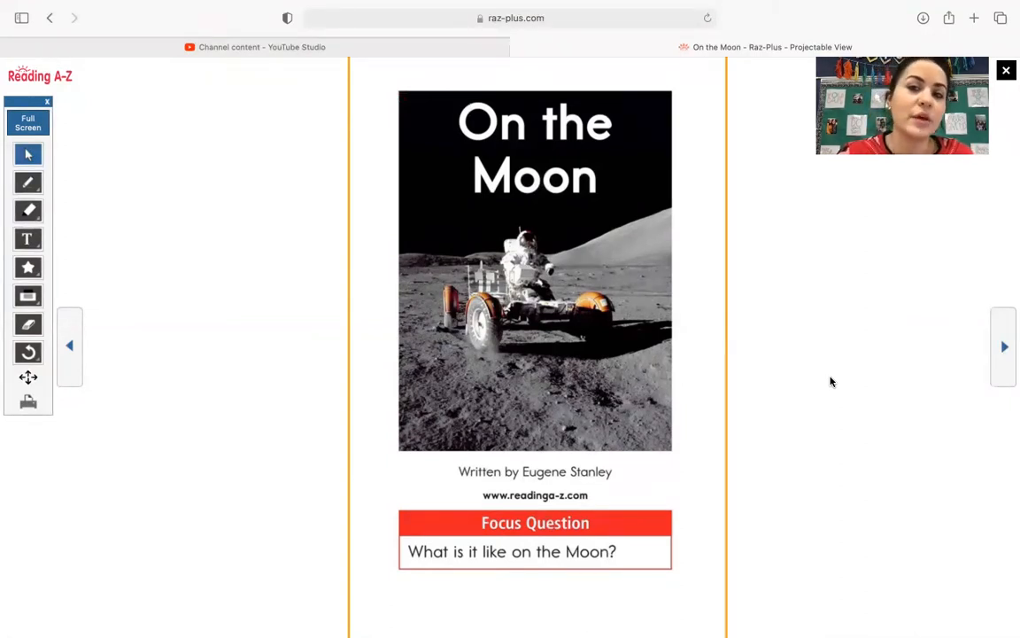
{"action": "mouse_move", "coordinate": [301, 435]}
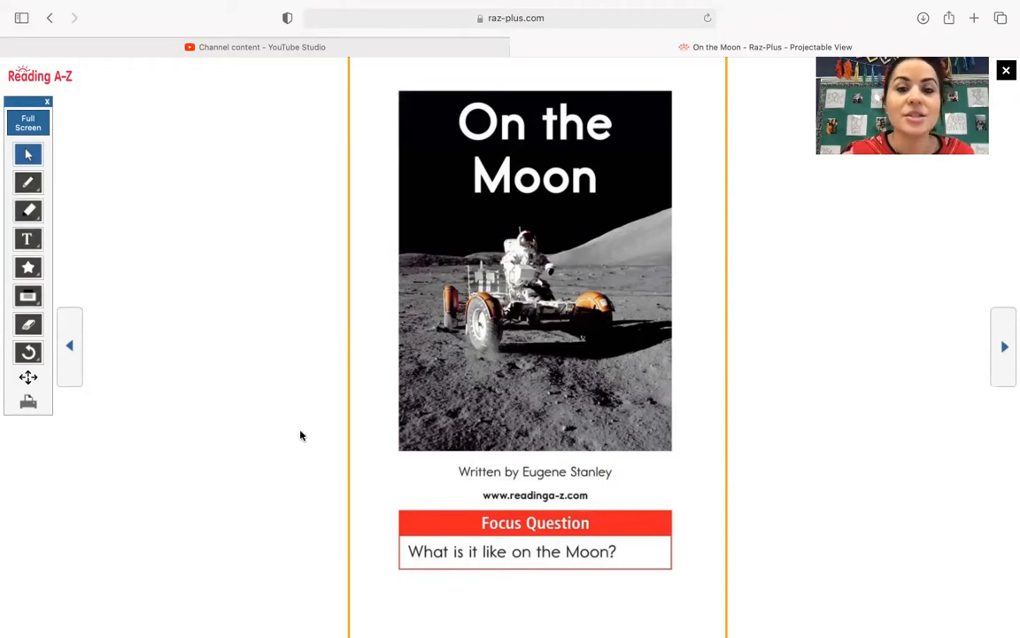
{"action": "mouse_move", "coordinate": [945, 341]}
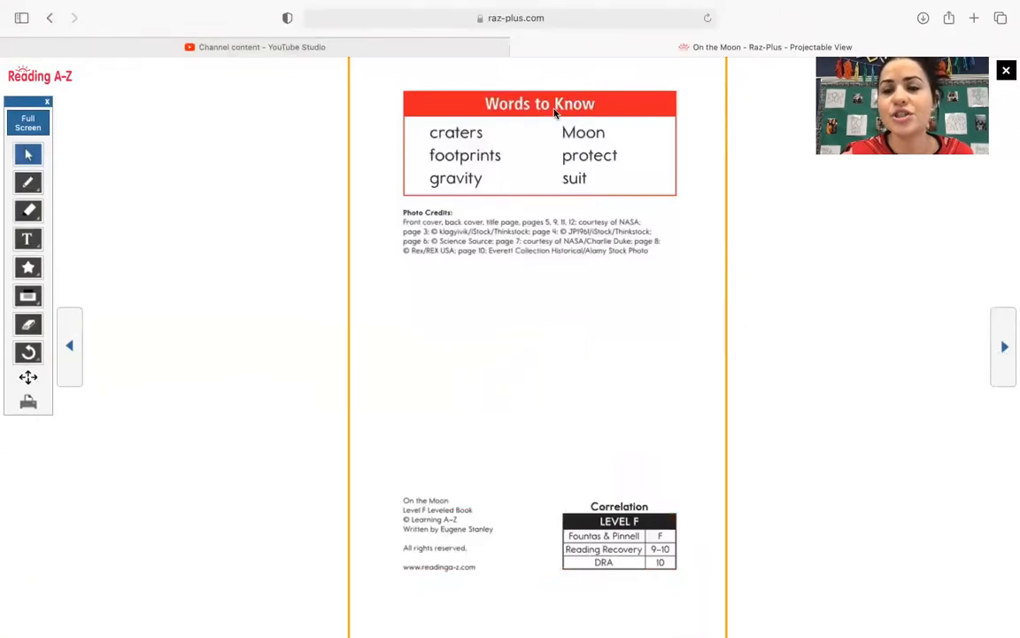
{"action": "mouse_move", "coordinate": [421, 142]}
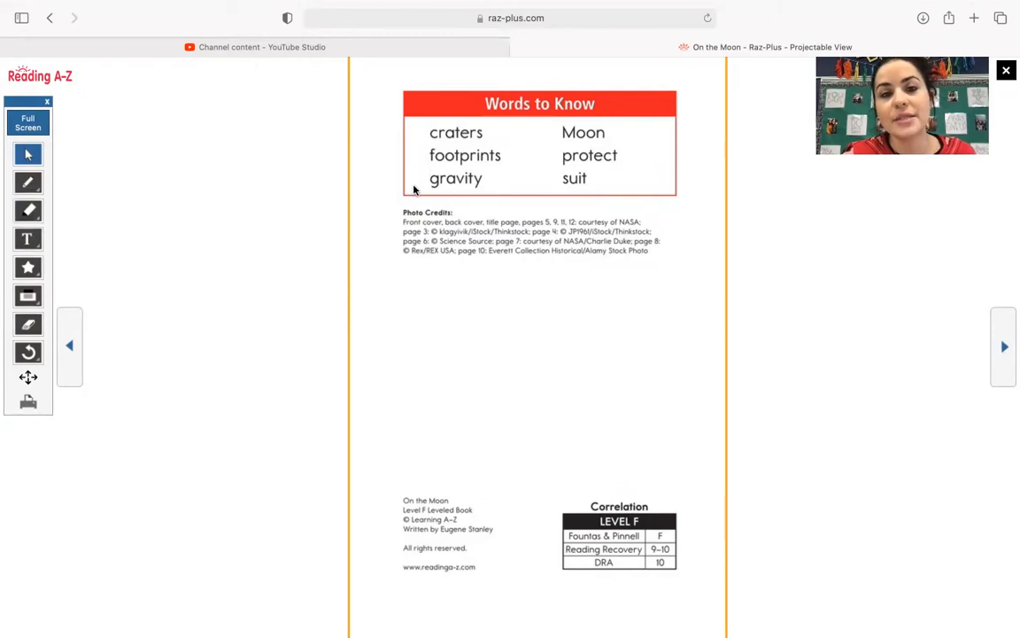
{"action": "mouse_move", "coordinate": [640, 156]}
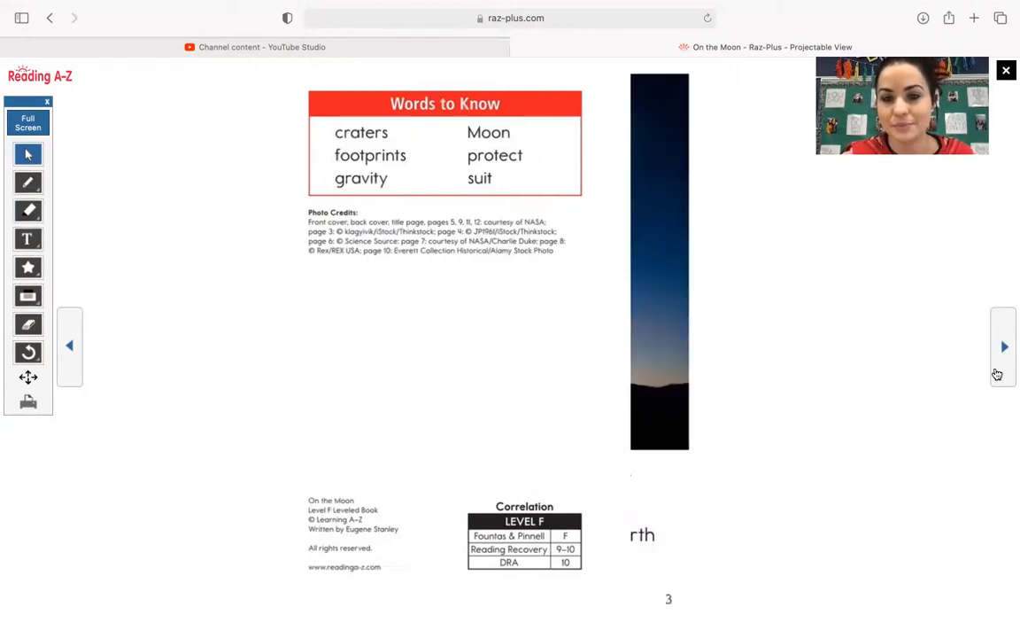
- Page forward through page 3 and page 4's Moon phases to page 5
{"action": "left_click", "coordinate": [1004, 346]}
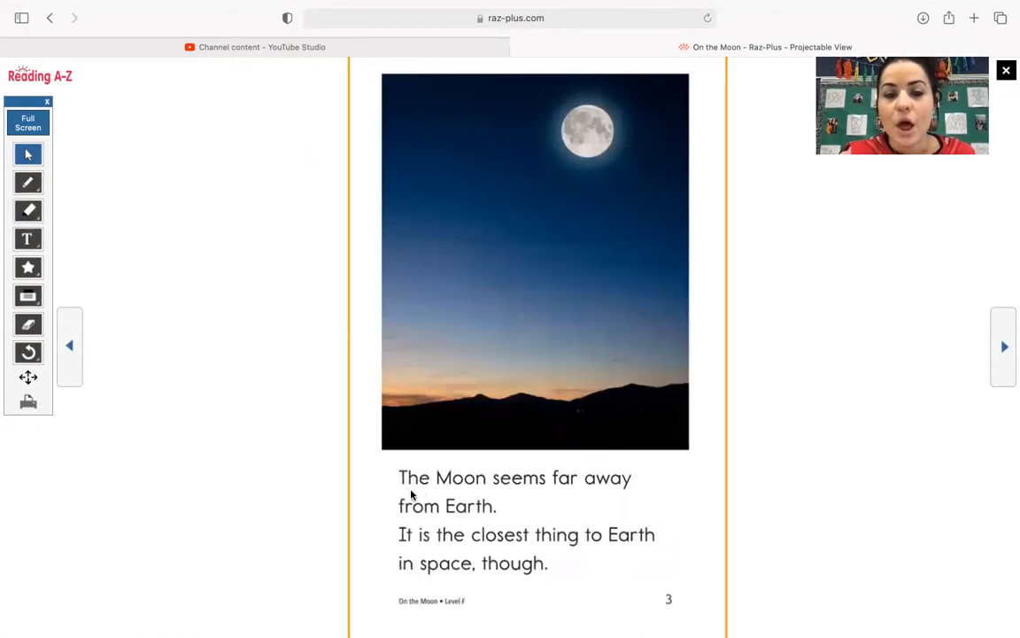
{"action": "mouse_move", "coordinate": [611, 500]}
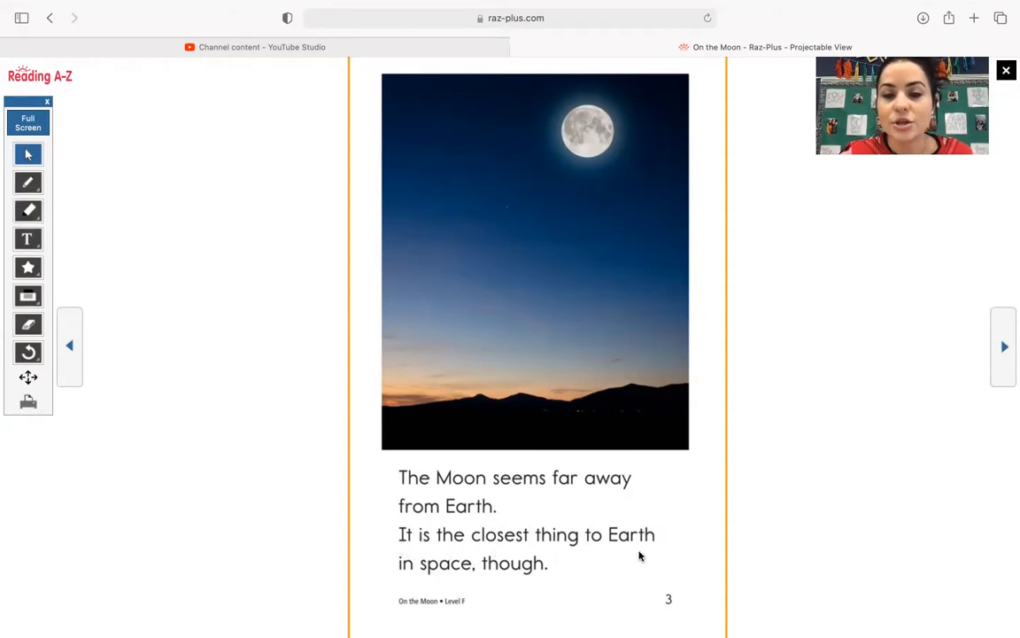
{"action": "mouse_move", "coordinate": [508, 587]}
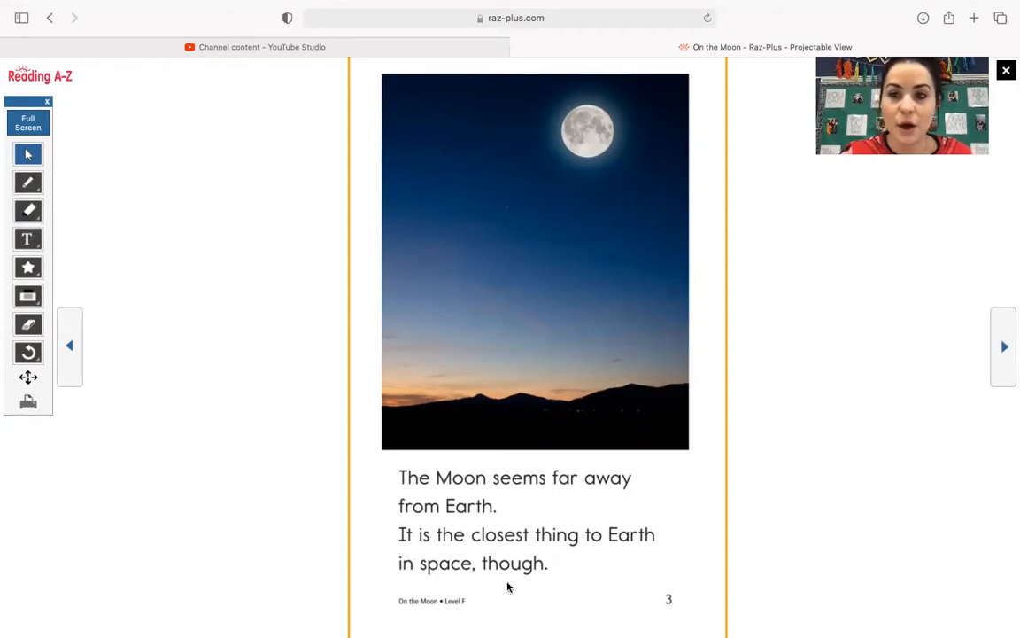
{"action": "mouse_move", "coordinate": [733, 320]}
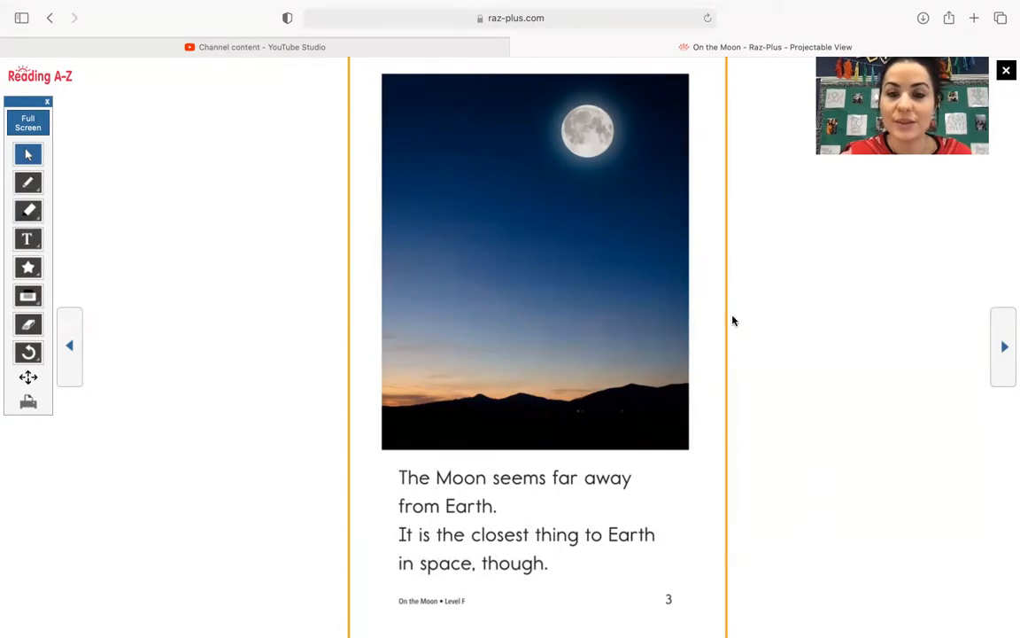
{"action": "mouse_move", "coordinate": [990, 333]}
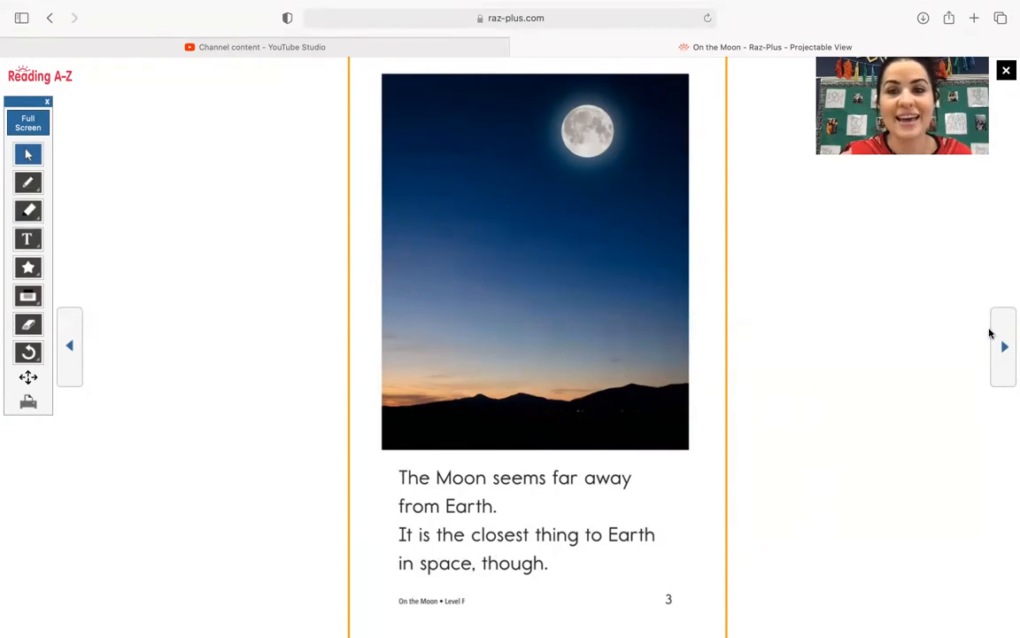
{"action": "left_click", "coordinate": [1004, 346]}
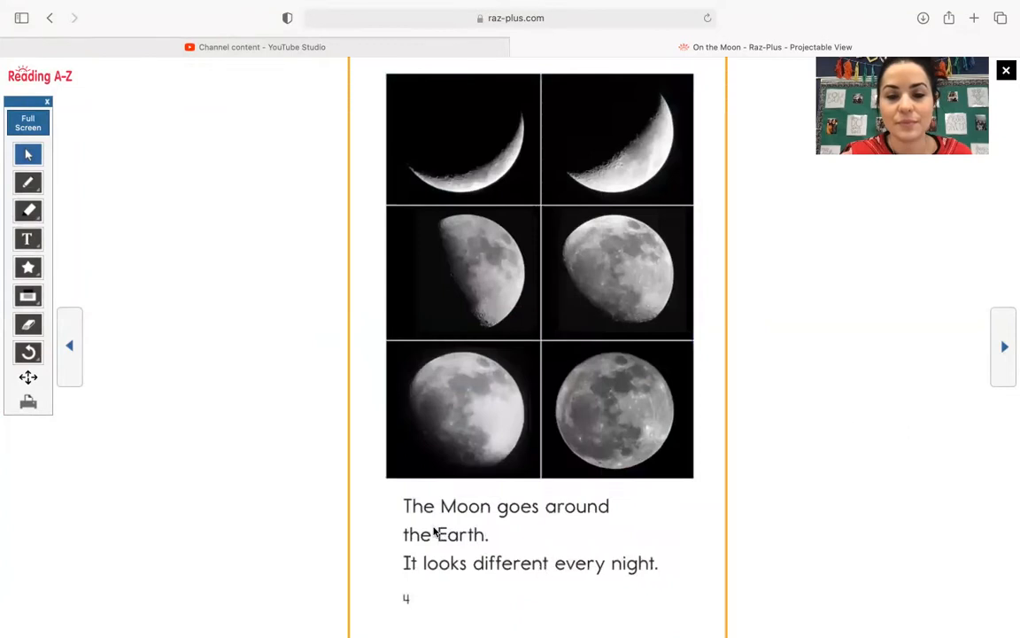
{"action": "mouse_move", "coordinate": [441, 556]}
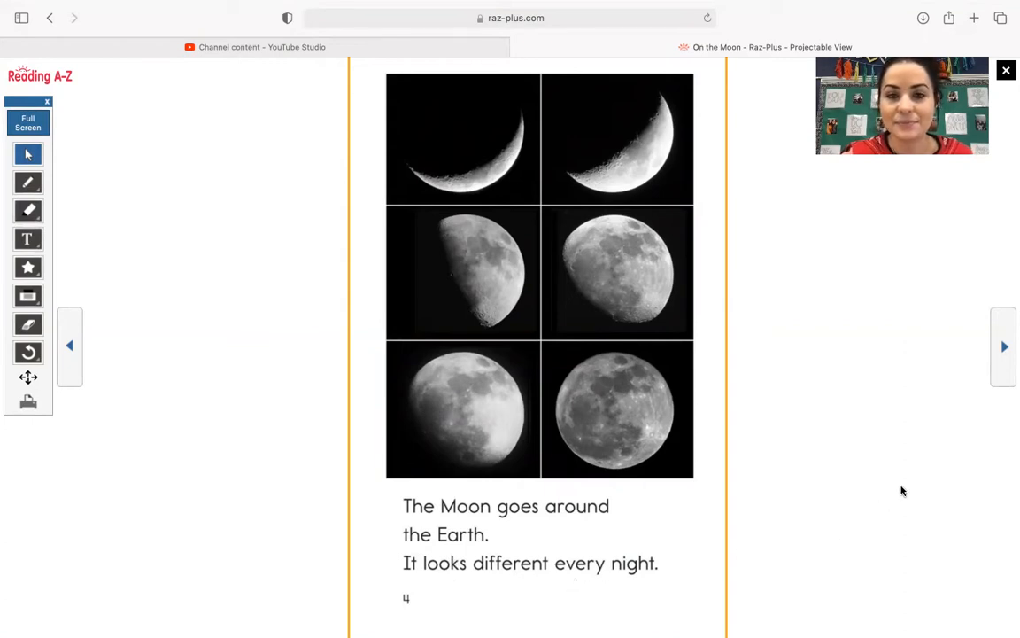
{"action": "mouse_move", "coordinate": [999, 363]}
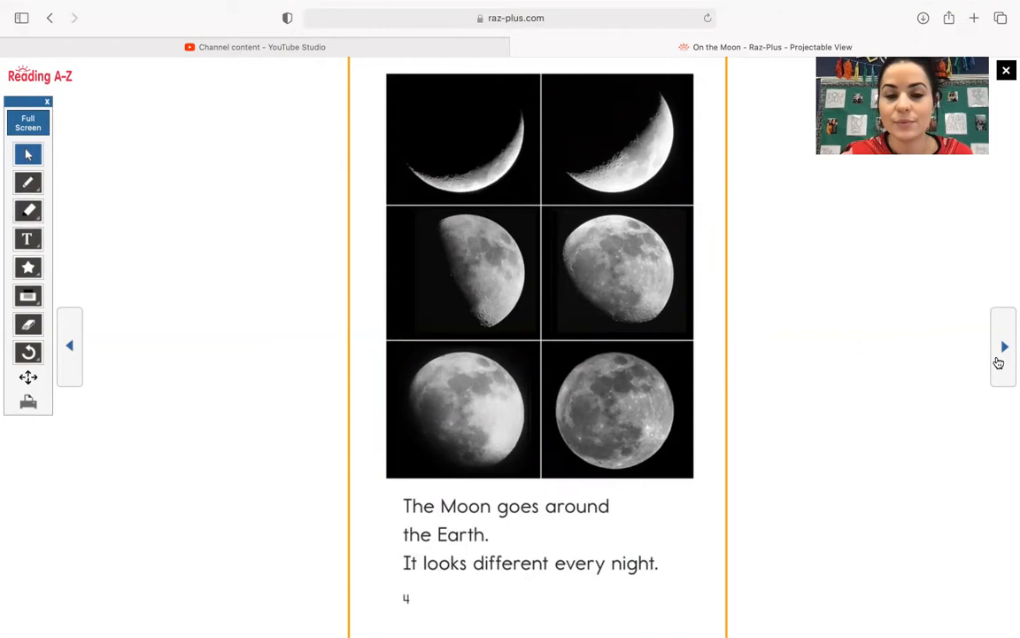
{"action": "left_click", "coordinate": [1003, 345]}
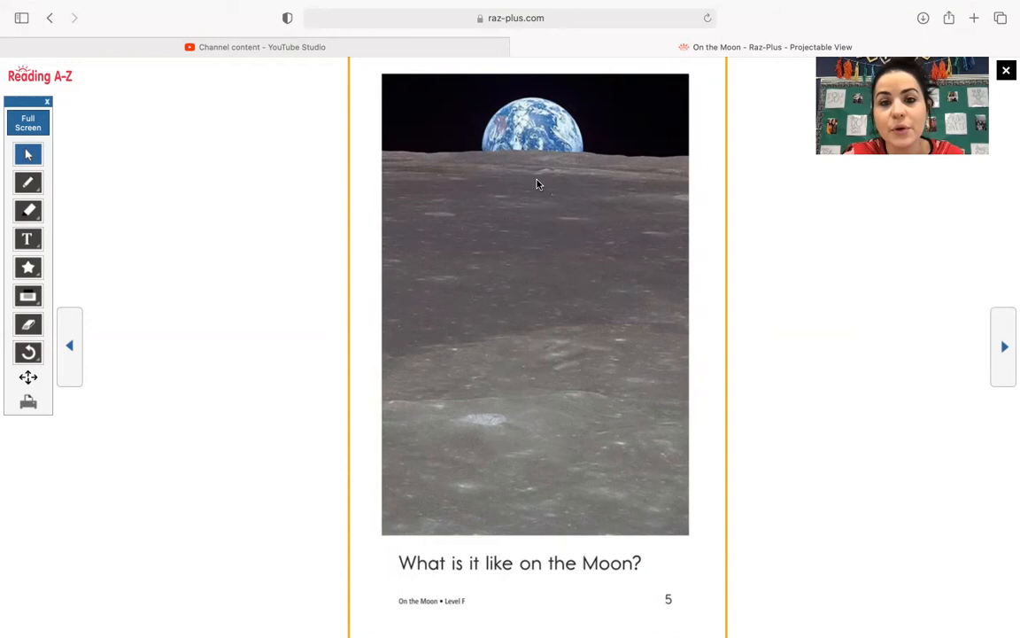
{"action": "mouse_move", "coordinate": [527, 289]}
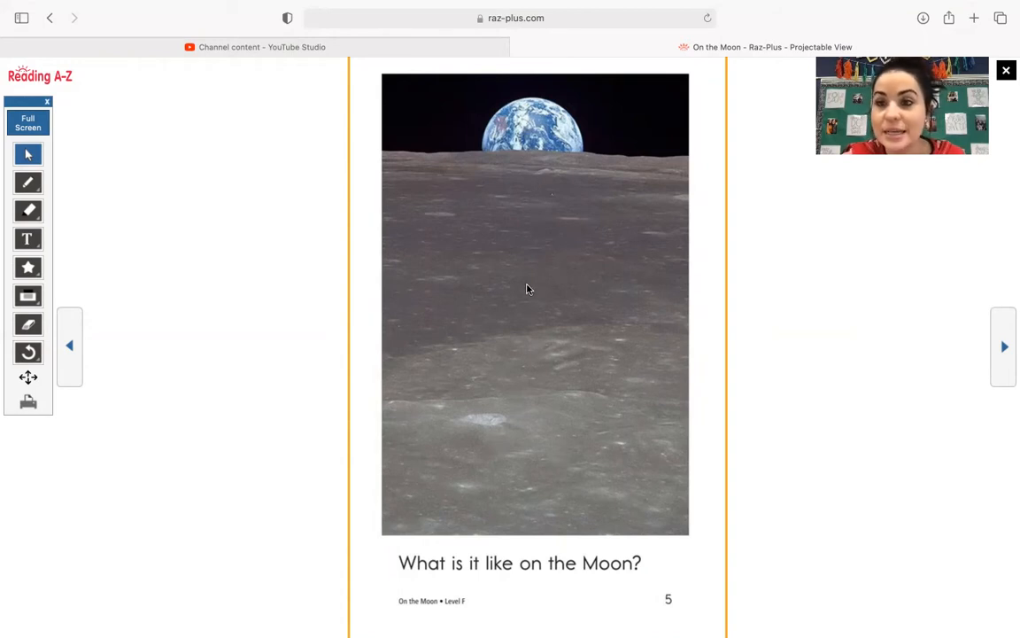
{"action": "mouse_move", "coordinate": [955, 390]}
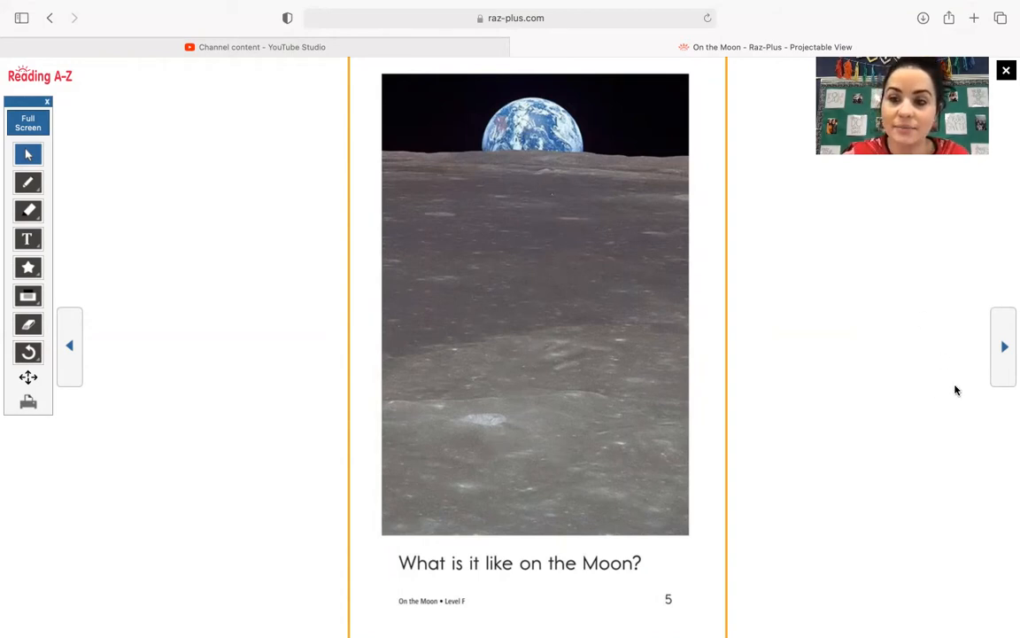
- Turn to page 6, the cratered Moon photo about rocks creating craters
{"action": "left_click", "coordinate": [1003, 346]}
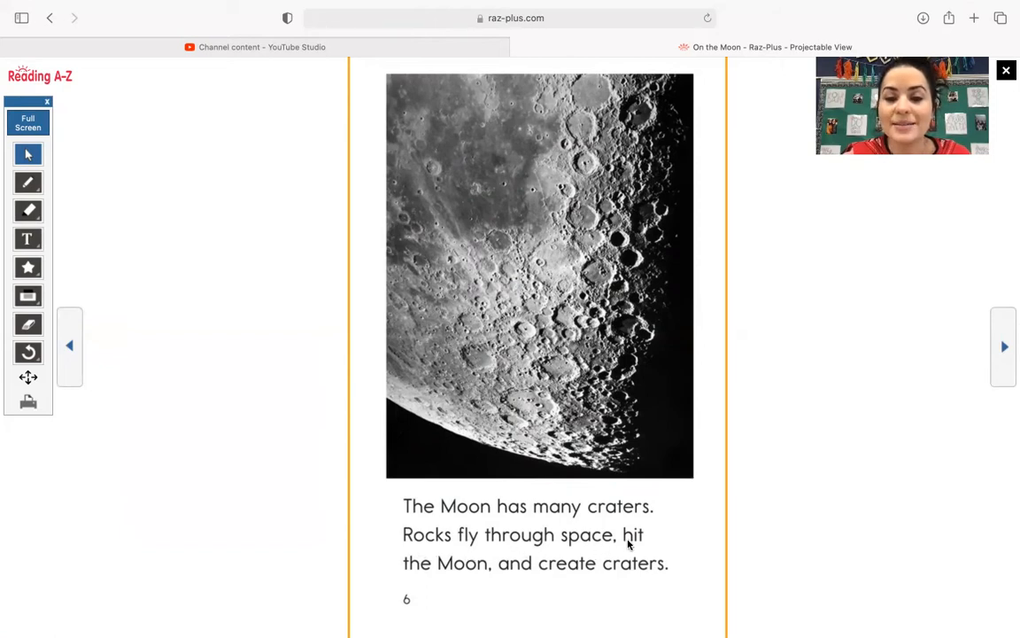
{"action": "mouse_move", "coordinate": [634, 578]}
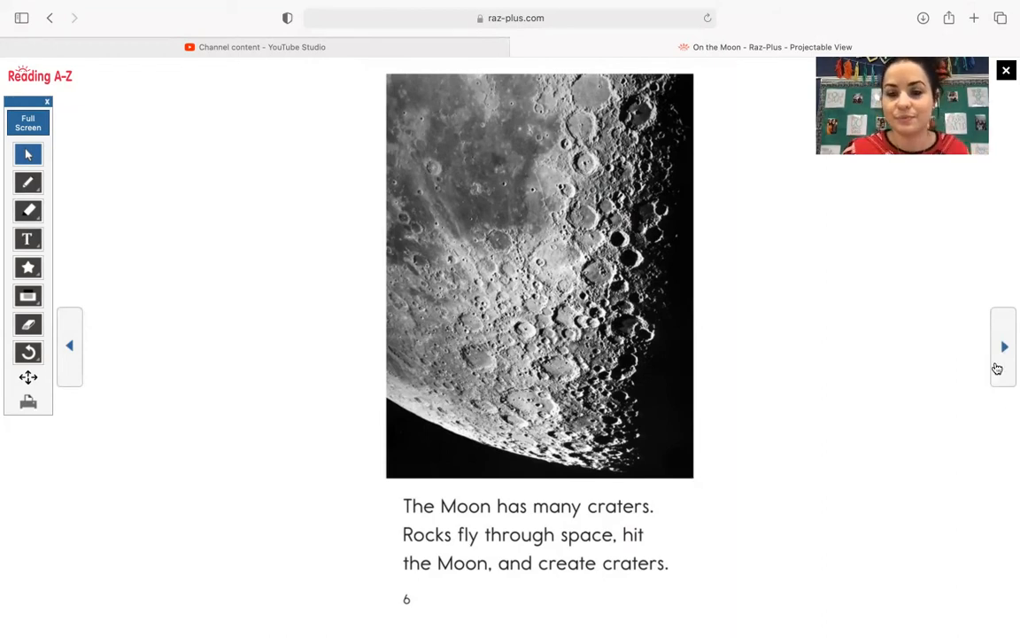
- Page past page 7's jumping astronaut to page 8 about the Moon having almost no air
{"action": "left_click", "coordinate": [1003, 346]}
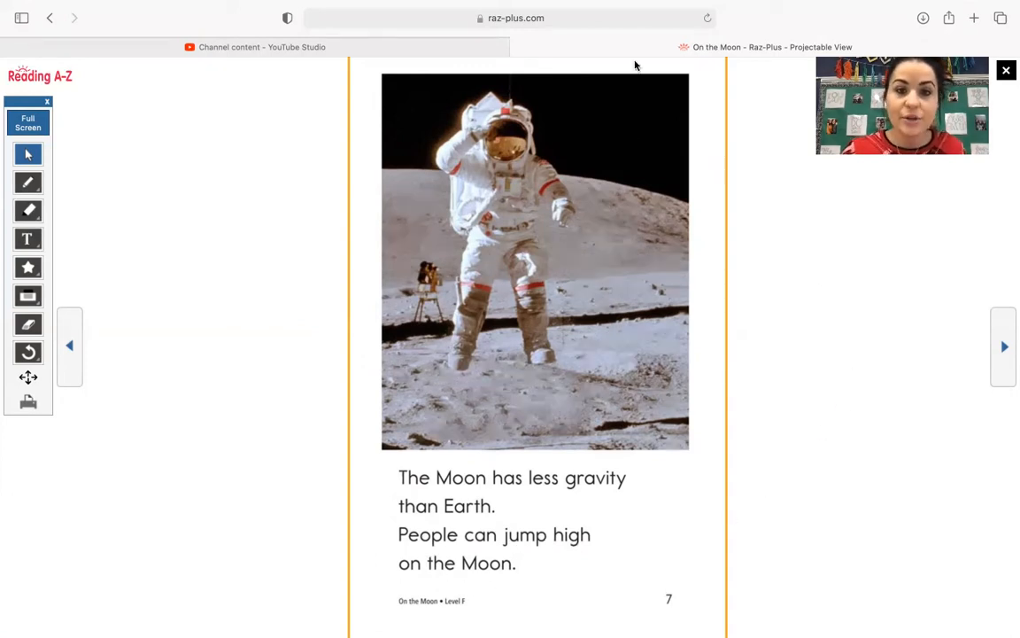
{"action": "mouse_move", "coordinate": [855, 501]}
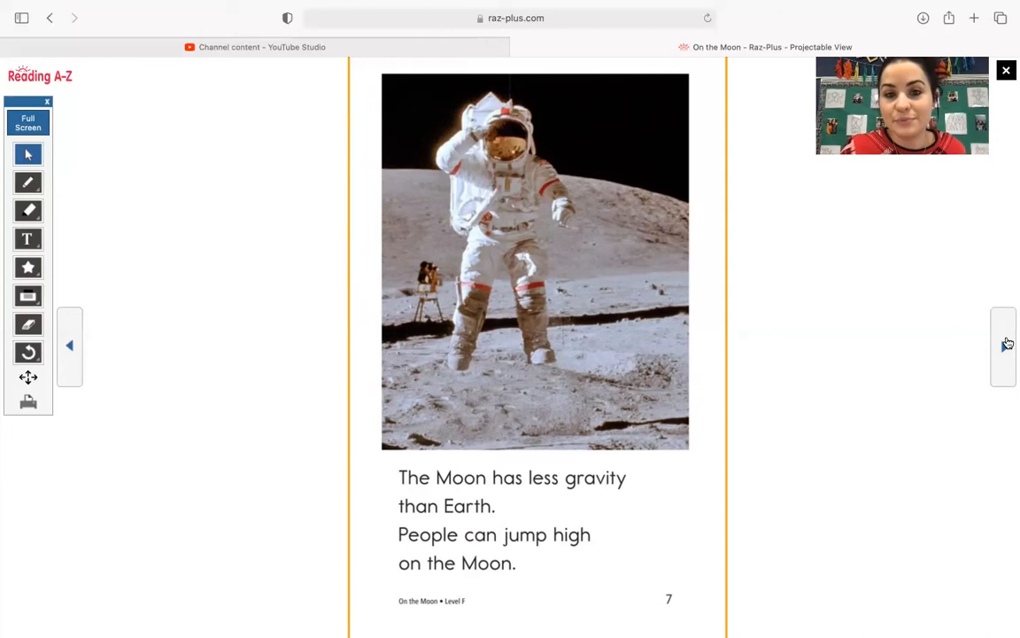
{"action": "left_click", "coordinate": [1004, 346]}
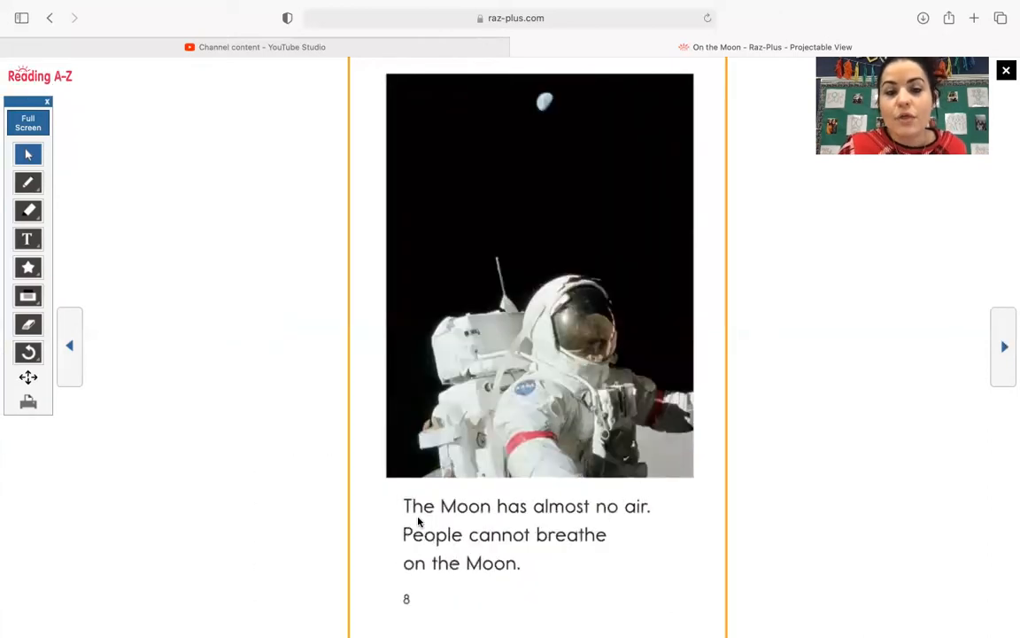
{"action": "mouse_move", "coordinate": [636, 517]}
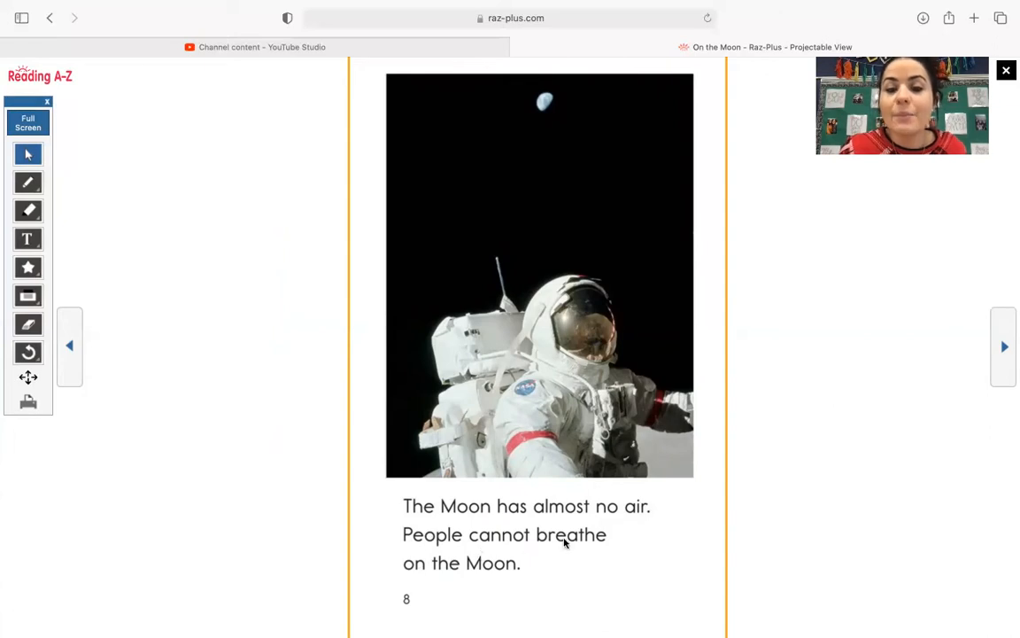
{"action": "mouse_move", "coordinate": [867, 470]}
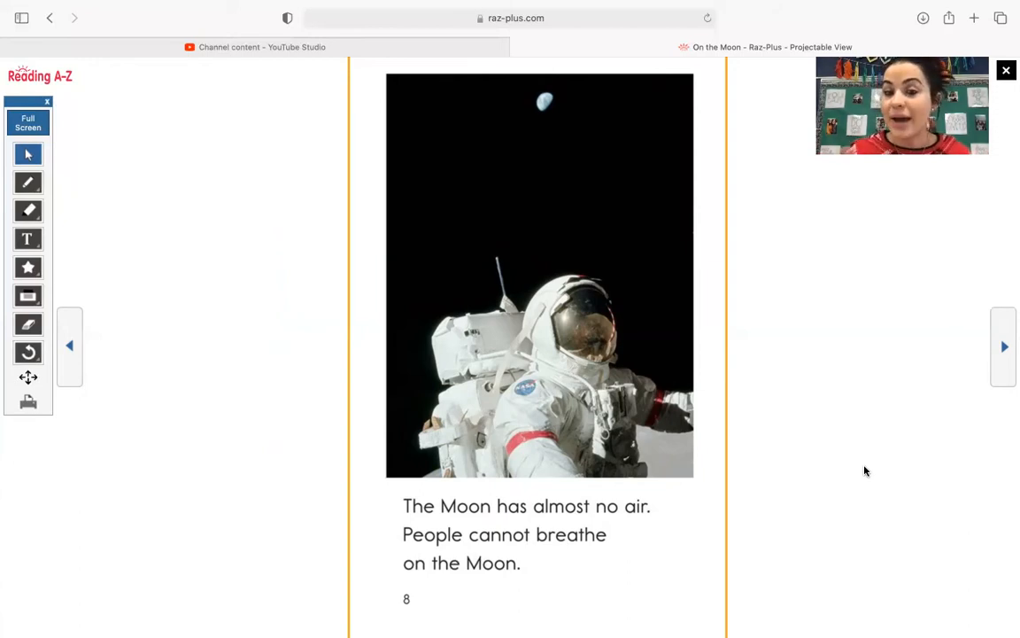
{"action": "mouse_move", "coordinate": [883, 443]}
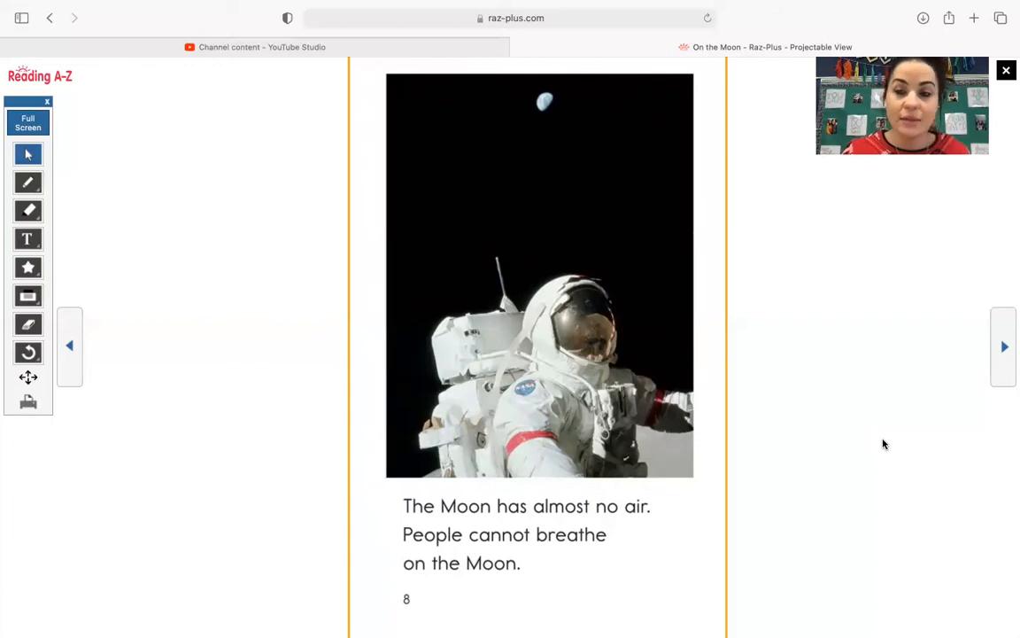
- Page through page 9 on water and page 10 on hot and cold sides to page 11
{"action": "left_click", "coordinate": [1003, 346]}
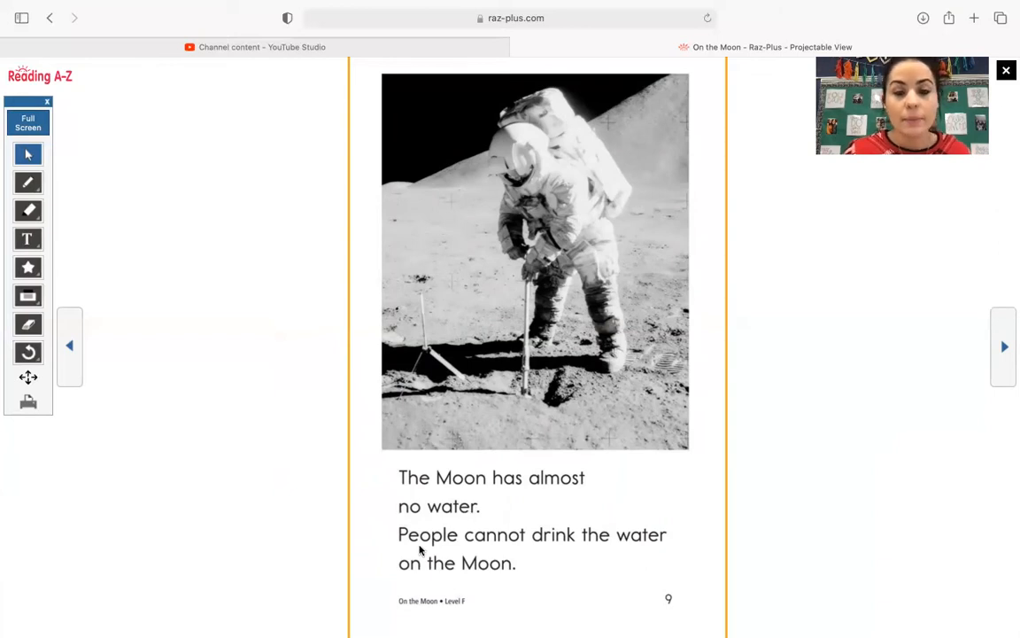
{"action": "mouse_move", "coordinate": [421, 587]}
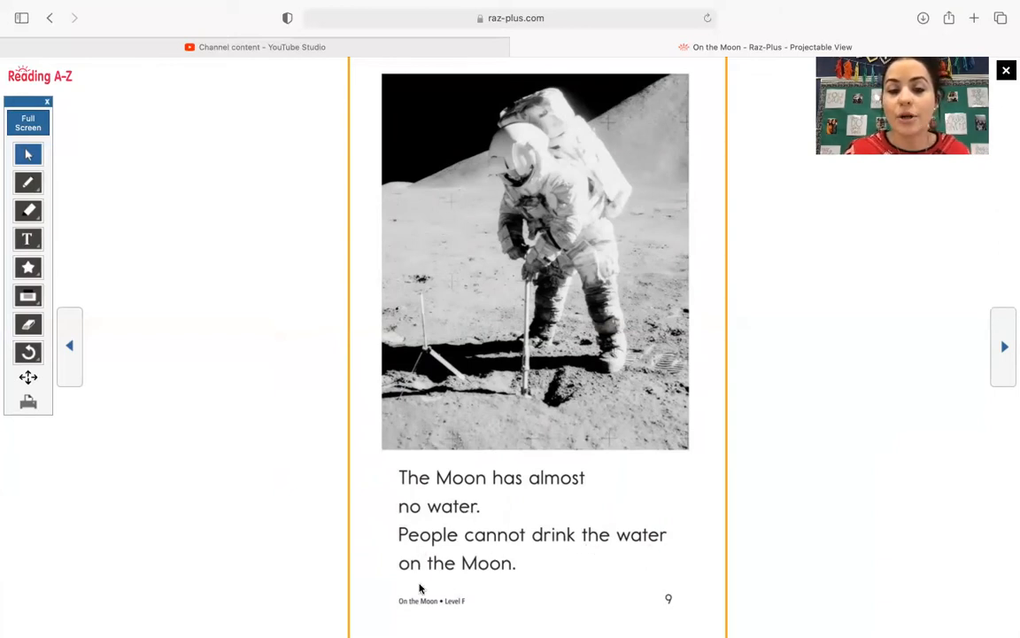
{"action": "mouse_move", "coordinate": [826, 506]}
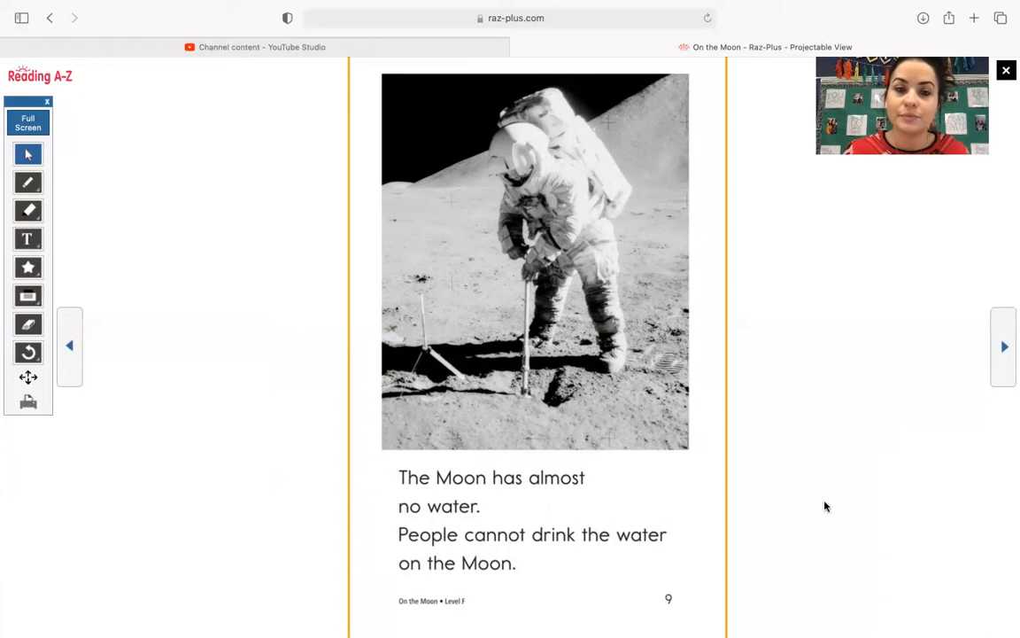
{"action": "left_click", "coordinate": [1003, 346]}
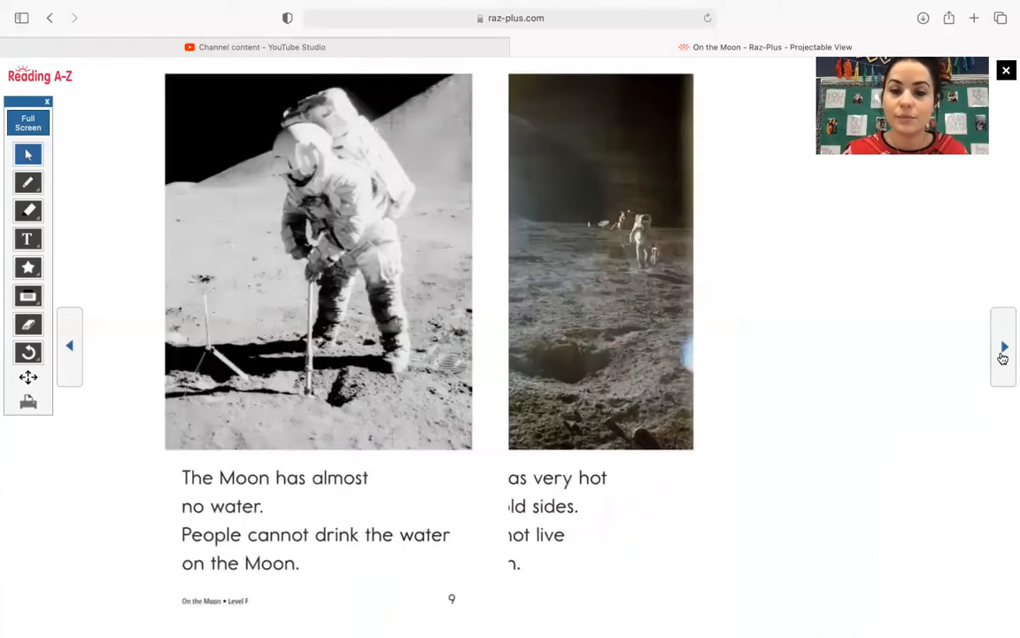
{"action": "left_click", "coordinate": [1003, 347]}
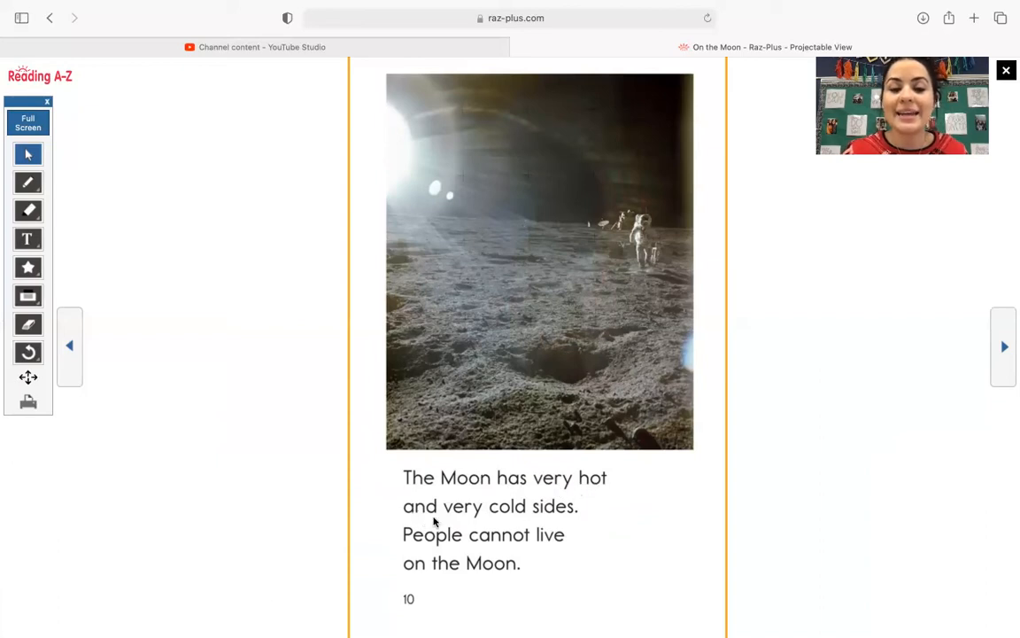
{"action": "mouse_move", "coordinate": [429, 554]}
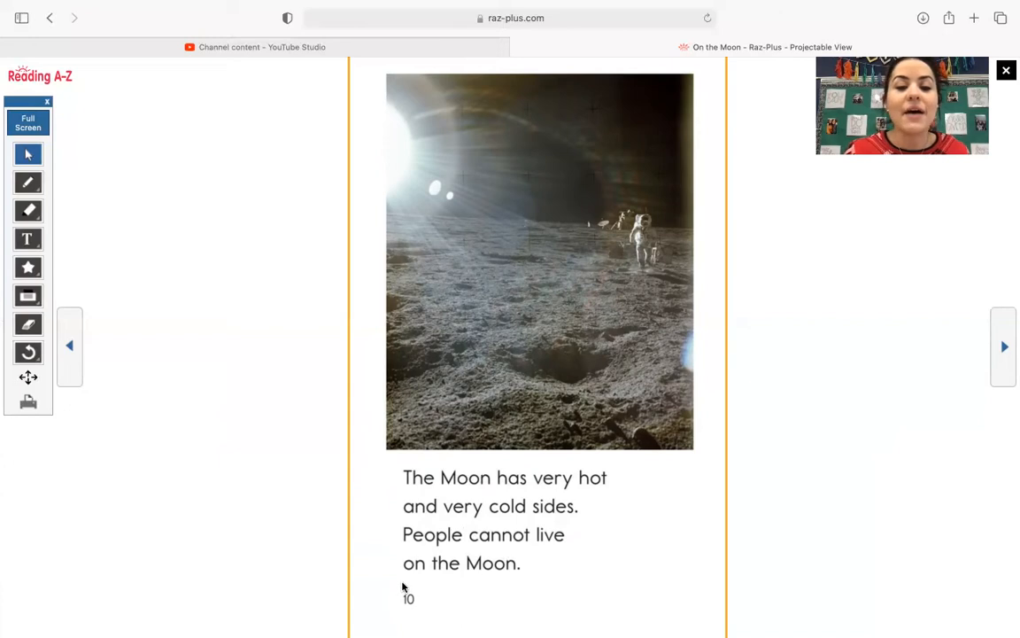
{"action": "mouse_move", "coordinate": [832, 554]}
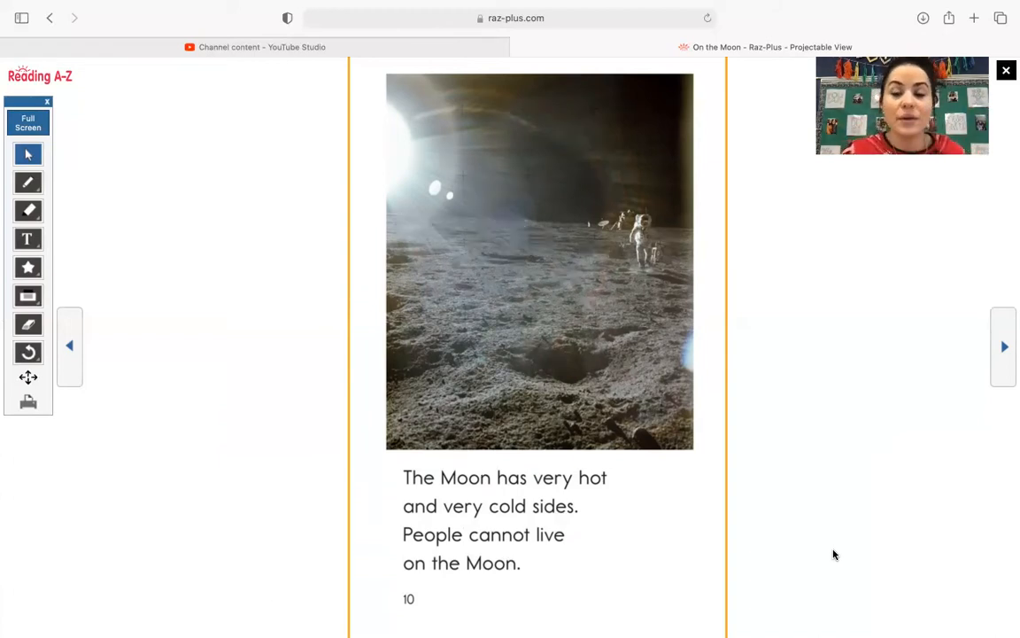
{"action": "left_click", "coordinate": [1003, 347]}
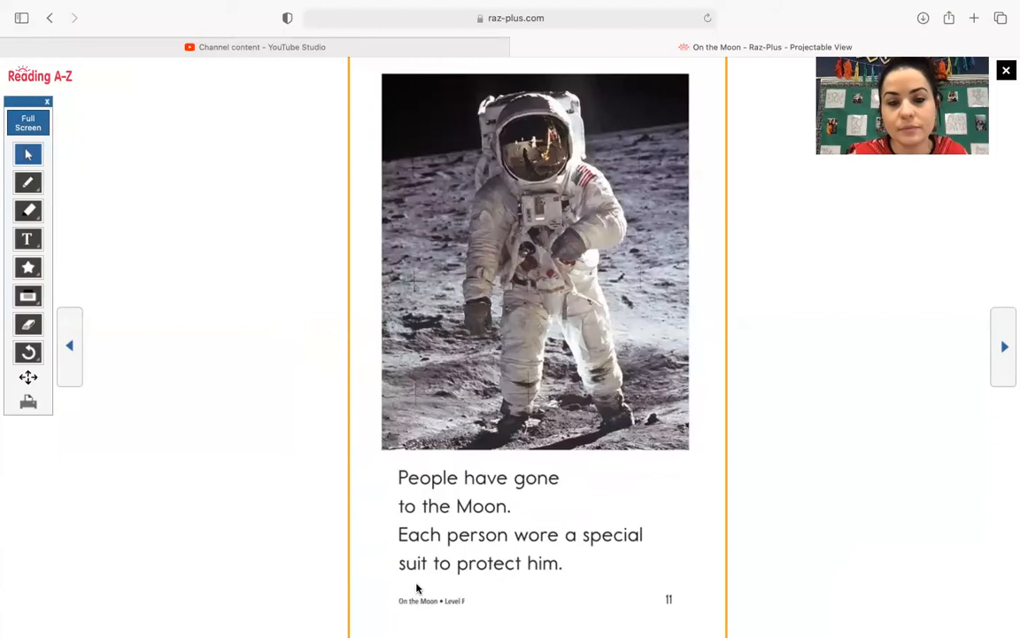
{"action": "mouse_move", "coordinate": [421, 521]}
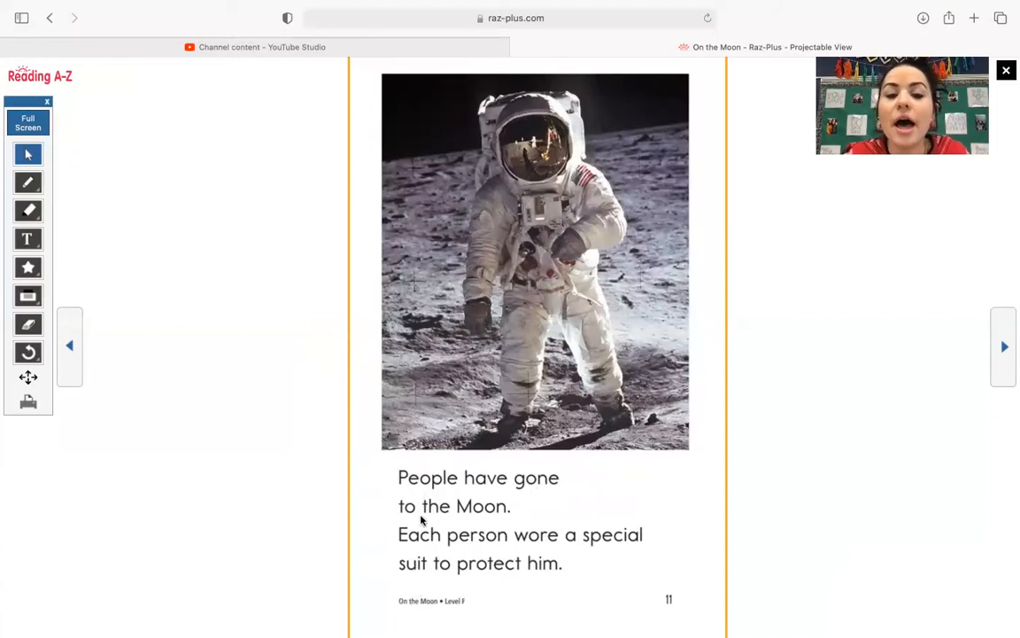
{"action": "mouse_move", "coordinate": [505, 541]}
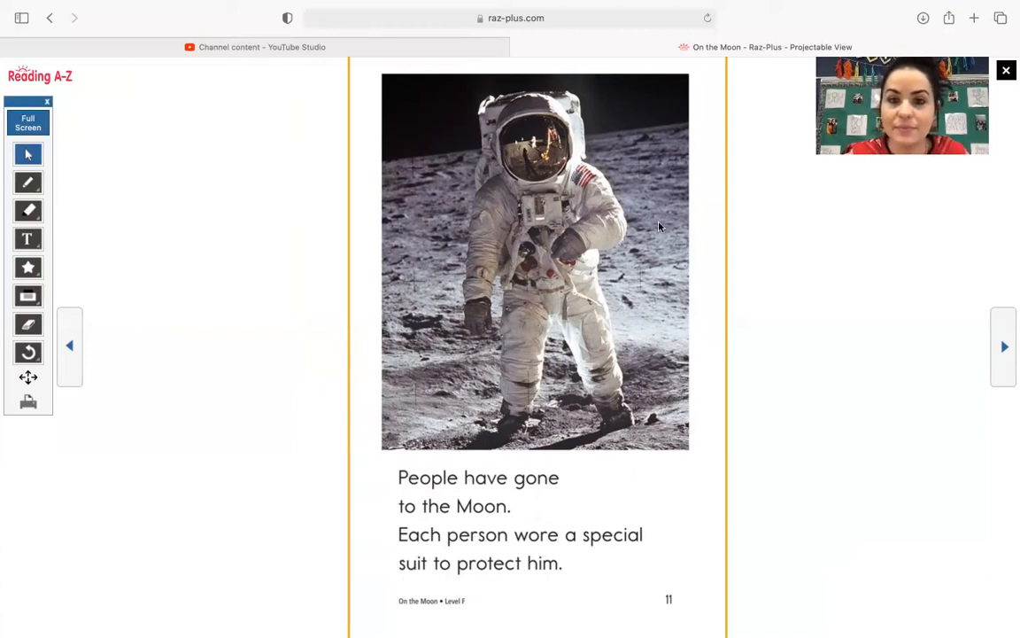
{"action": "mouse_move", "coordinate": [654, 149]}
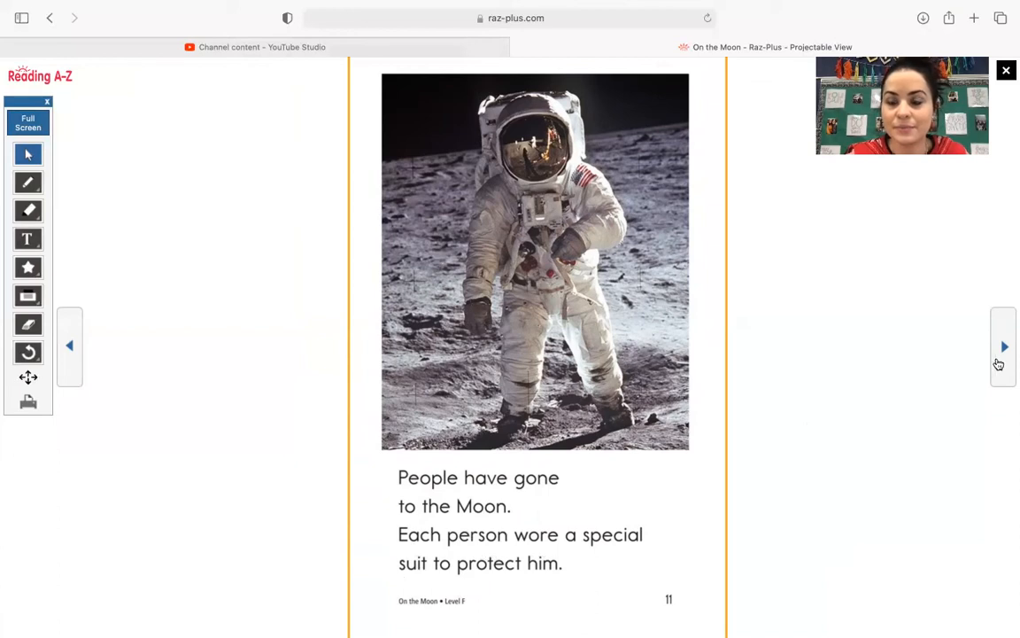
- Advance past page 12's footprints, flag and spaceship to the back-cover Connections page
{"action": "left_click", "coordinate": [1004, 346]}
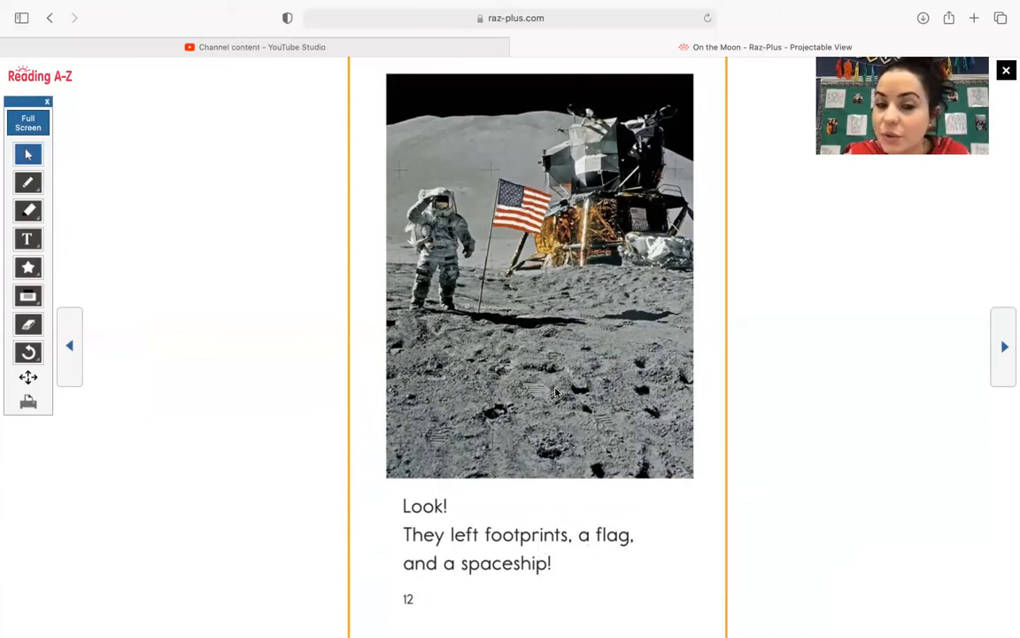
{"action": "mouse_move", "coordinate": [598, 425]}
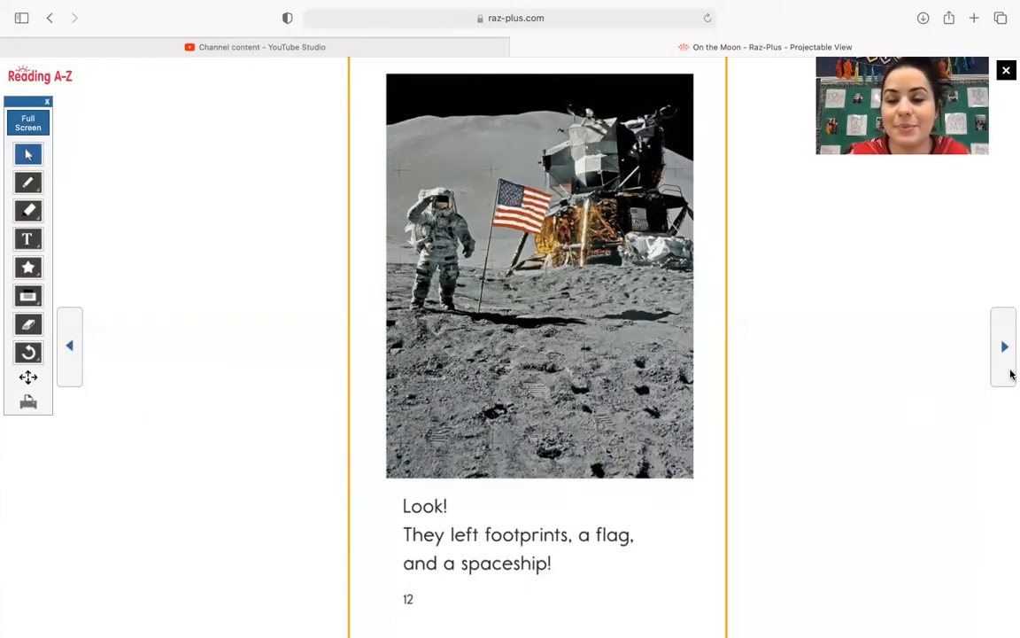
{"action": "left_click", "coordinate": [1003, 346]}
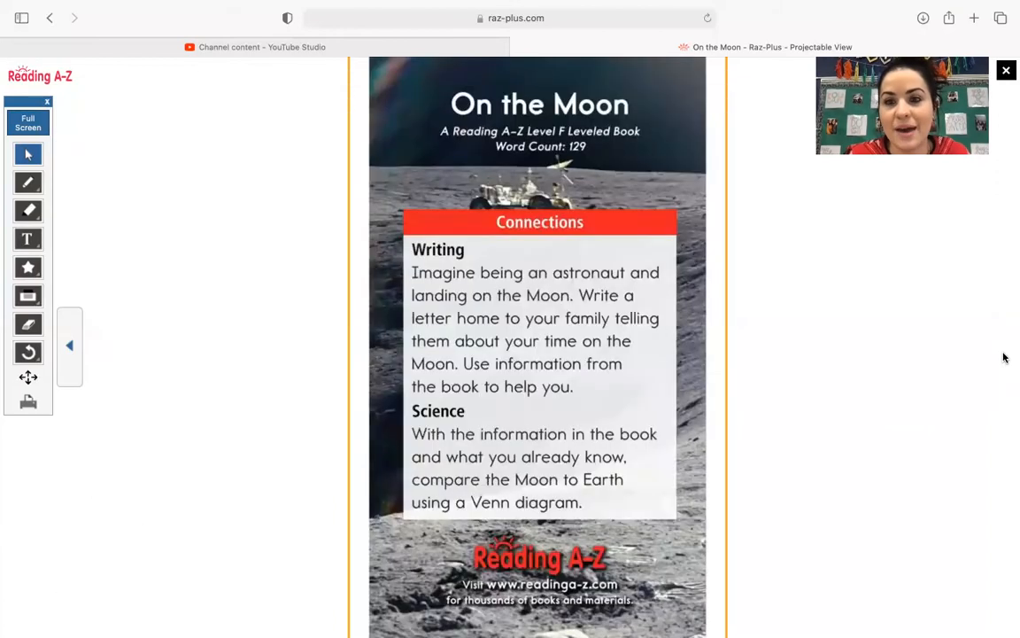